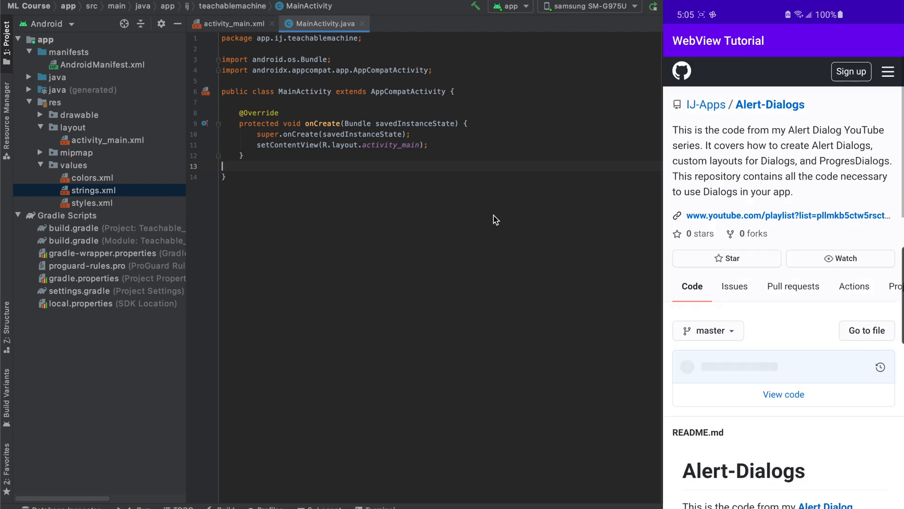
# In activity_main.xml, start a WebView tag with match_parent width and height
pyautogui.scroll(-3)
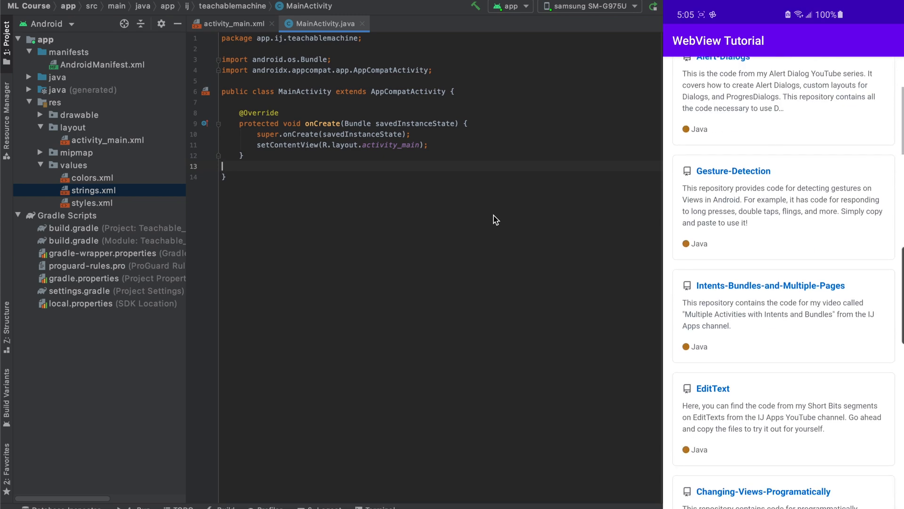
pyautogui.click(770, 284)
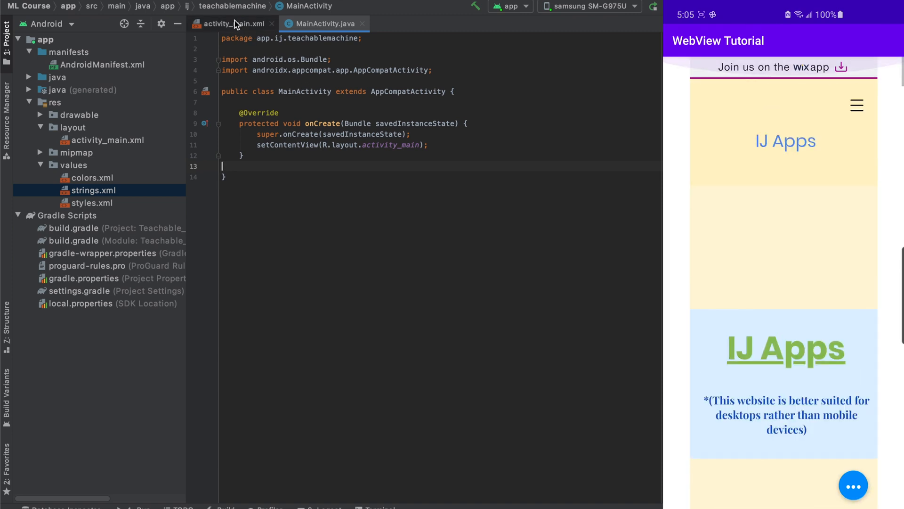
pyautogui.click(231, 22)
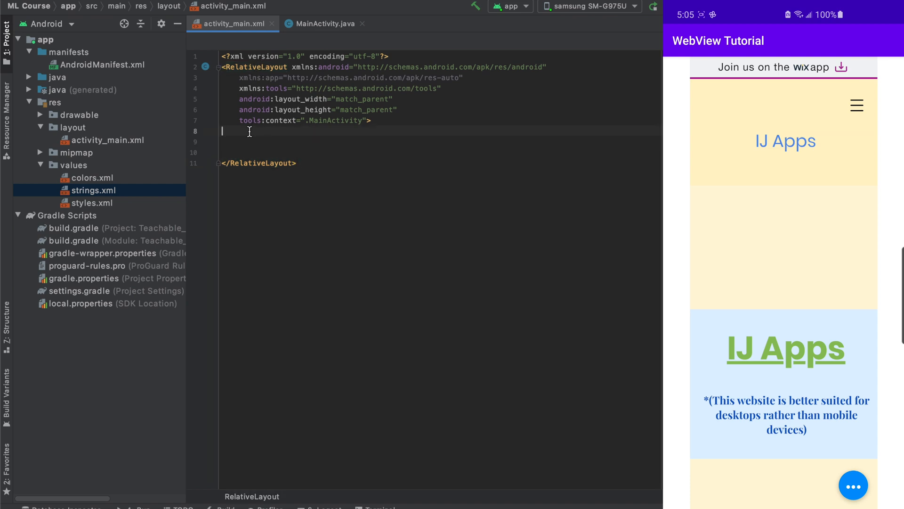
pyautogui.write('<WebView')
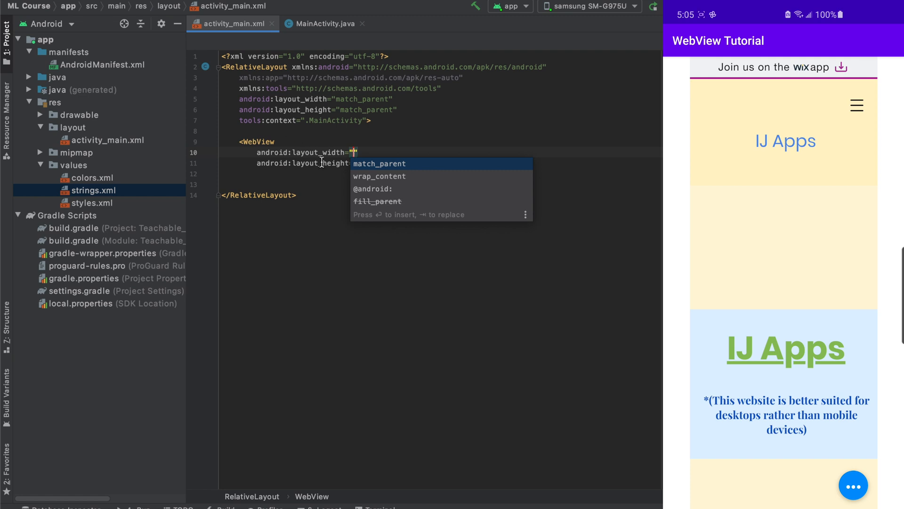
pyautogui.press('Enter')
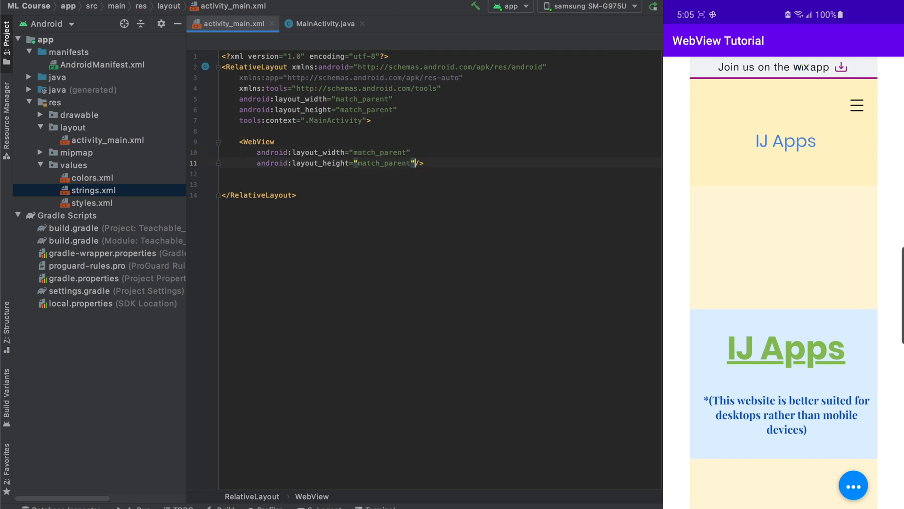
# Give the WebView android:id="@+id/webview" and return to MainActivity.java
pyautogui.write('android:id="')
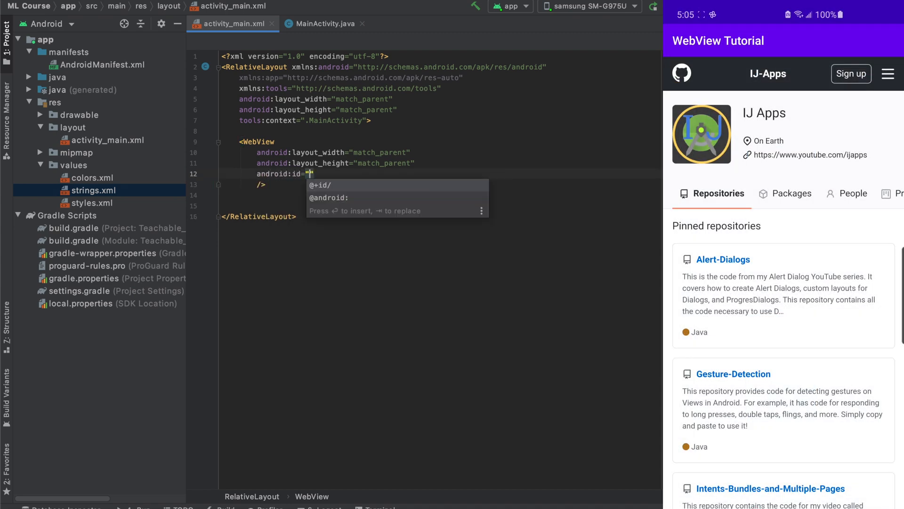
pyautogui.write('@+id/web')
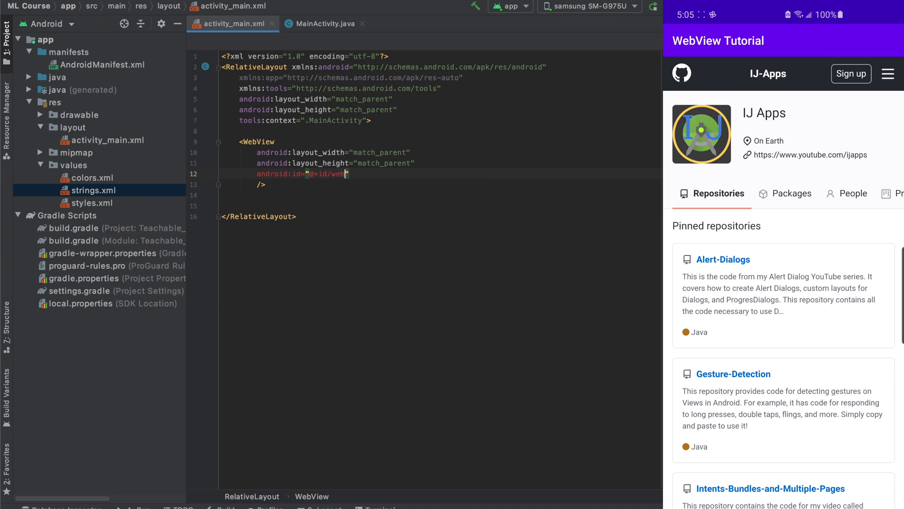
pyautogui.write('view')
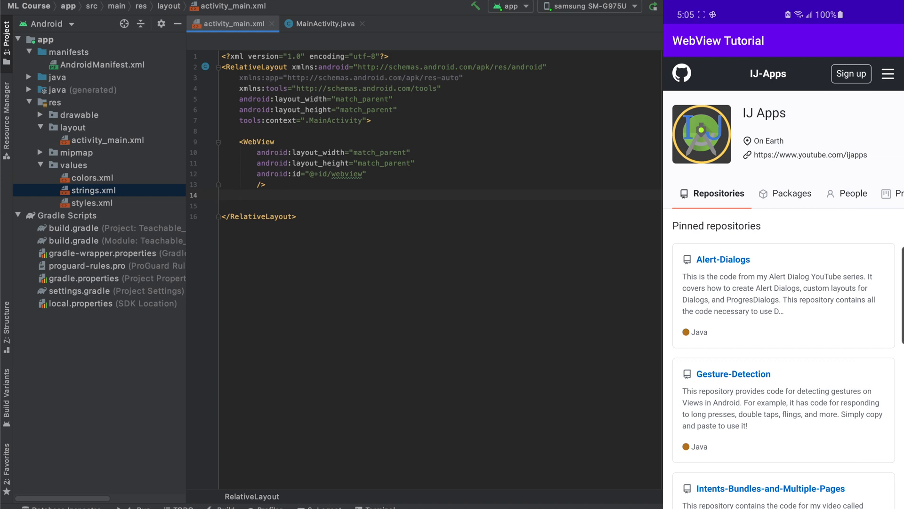
pyautogui.click(320, 24)
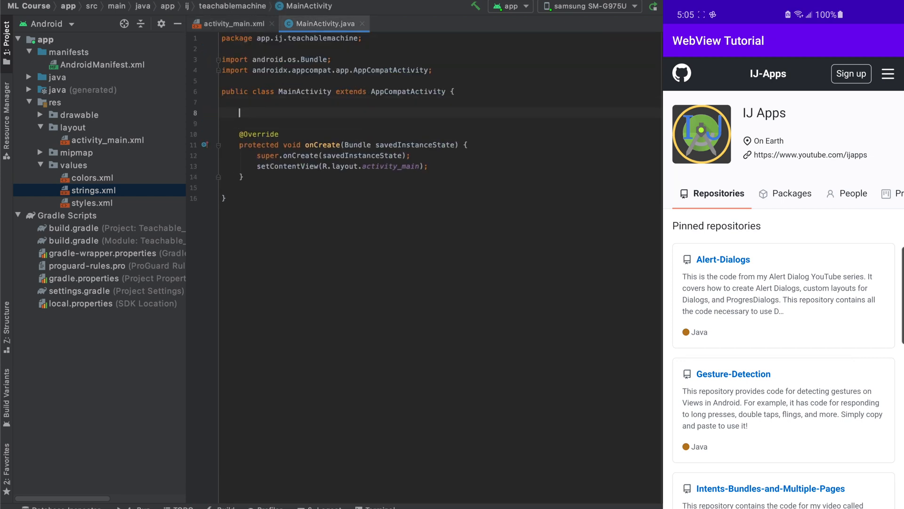
# Declare a WebView webView field and assign it with findViewById(R.id.webview) in onCreate
pyautogui.write('WebVie')
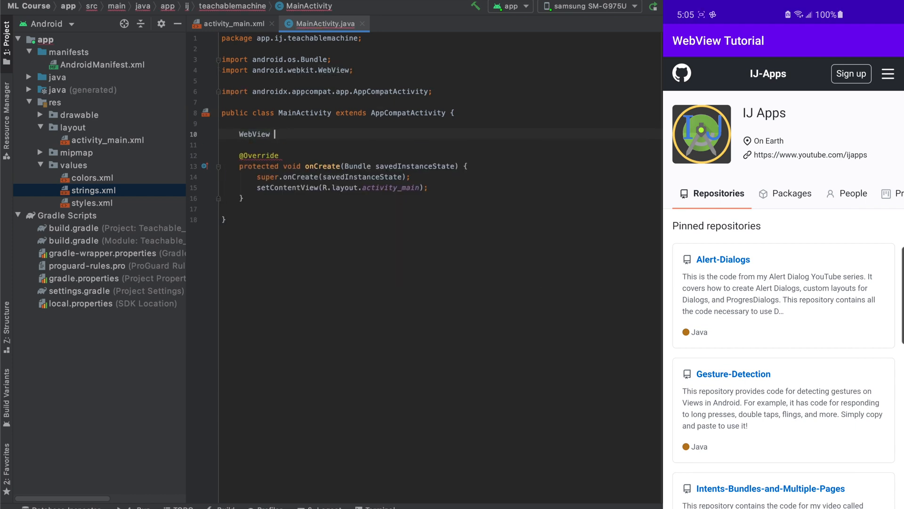
pyautogui.write('webView;')
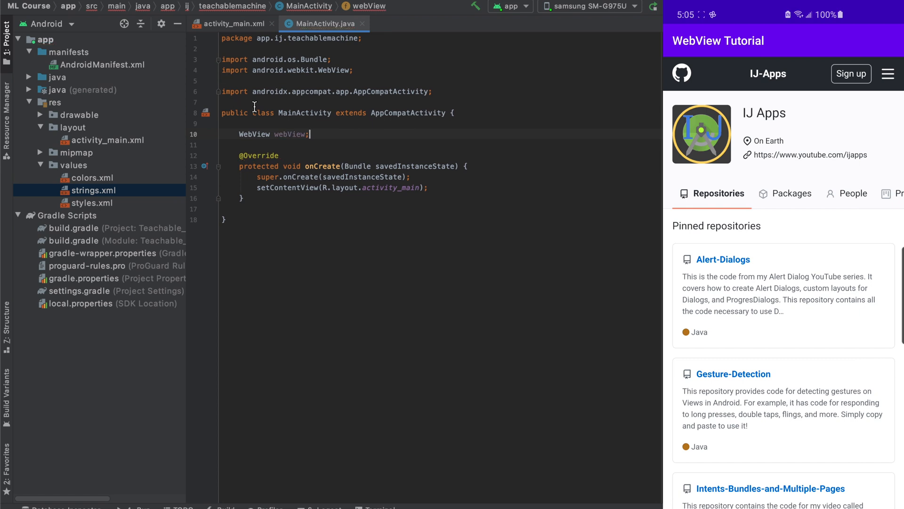
pyautogui.write('webView = findViewById(R.id.i')
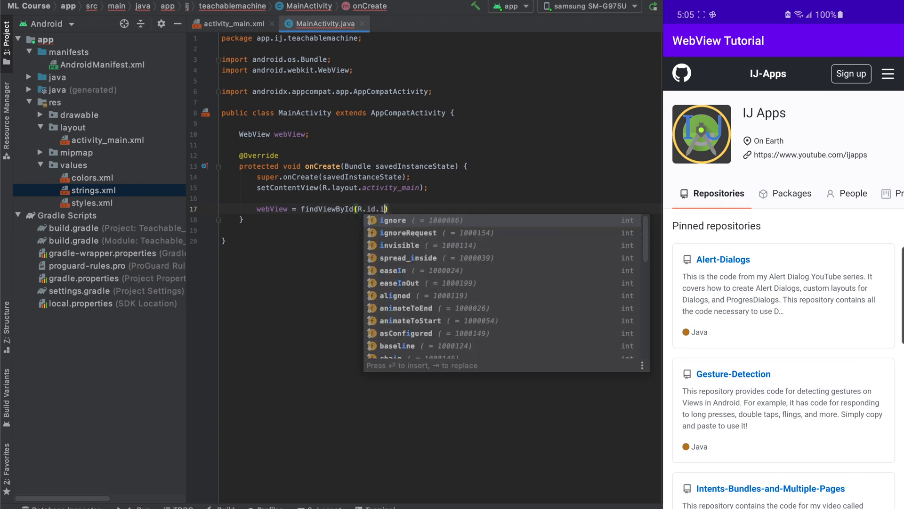
pyautogui.write('webvie')
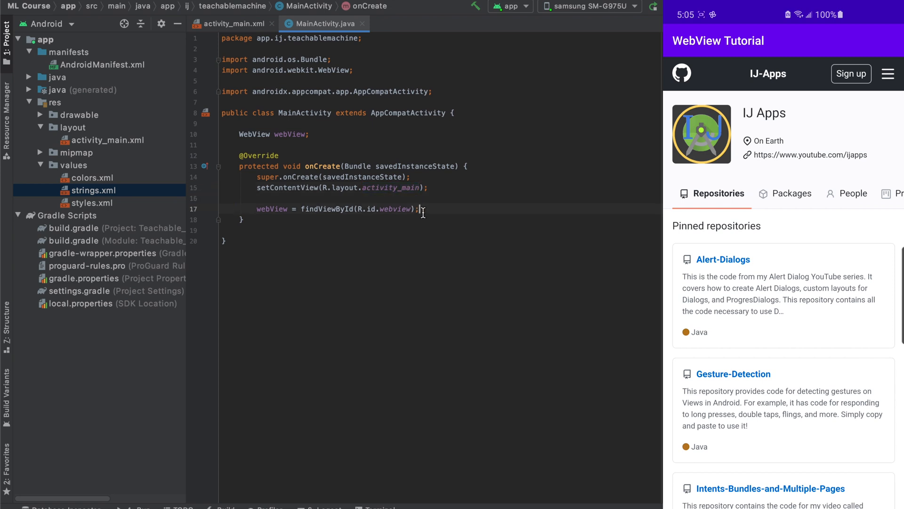
pyautogui.write('webView')
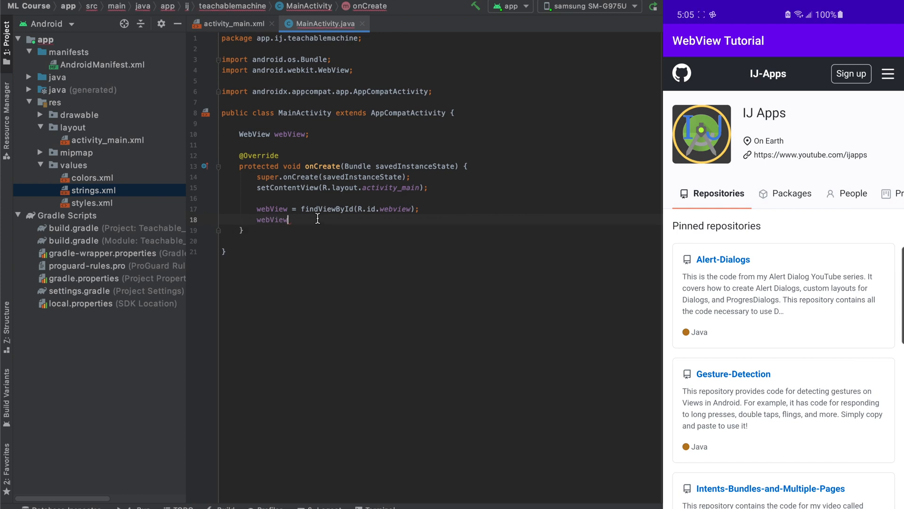
pyautogui.write('.loadUrl();')
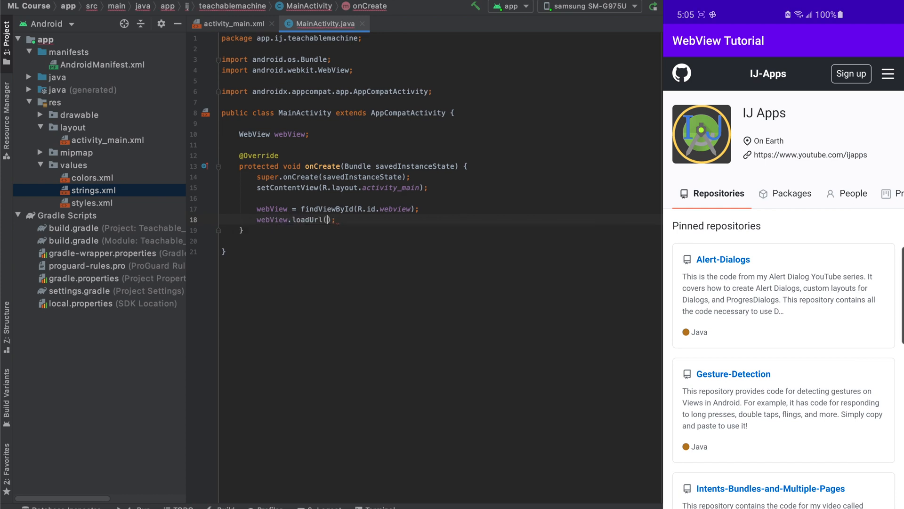
pyautogui.write('""')
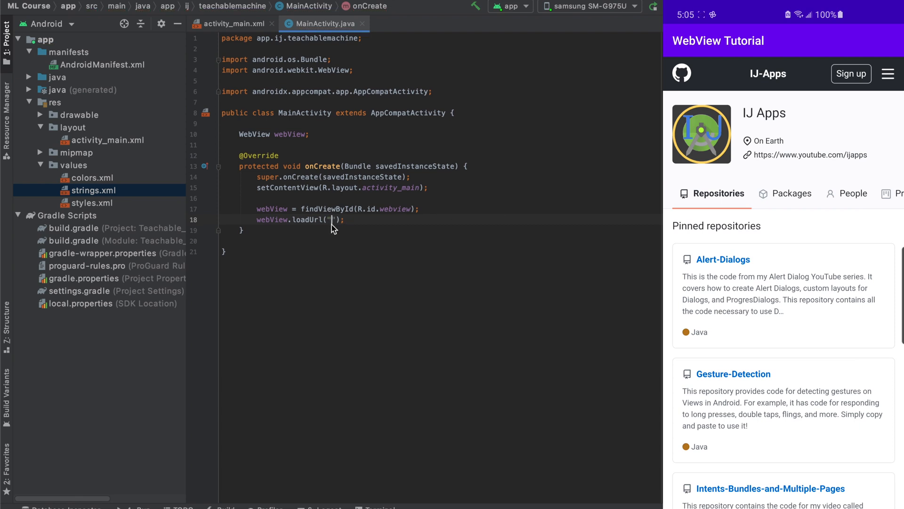
pyautogui.write('https://ij-apps.wixsite.com/android')
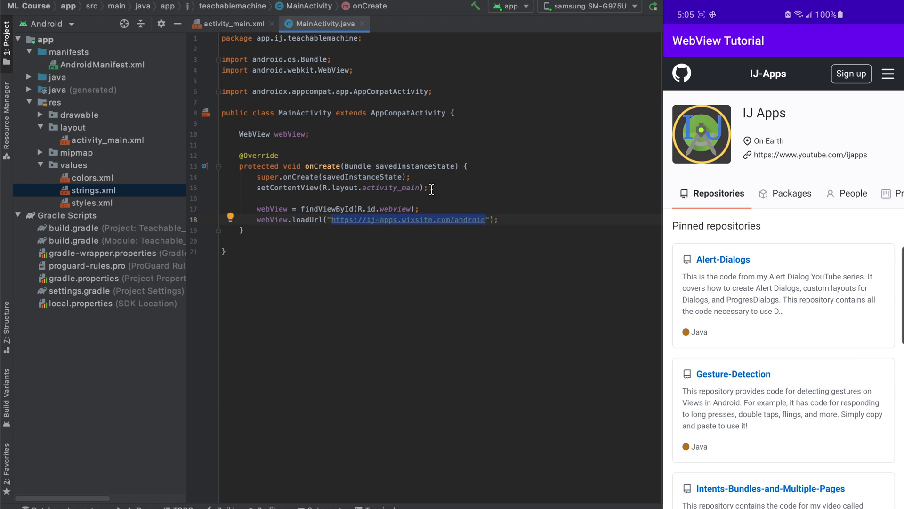
pyautogui.moveTo(380, 222)
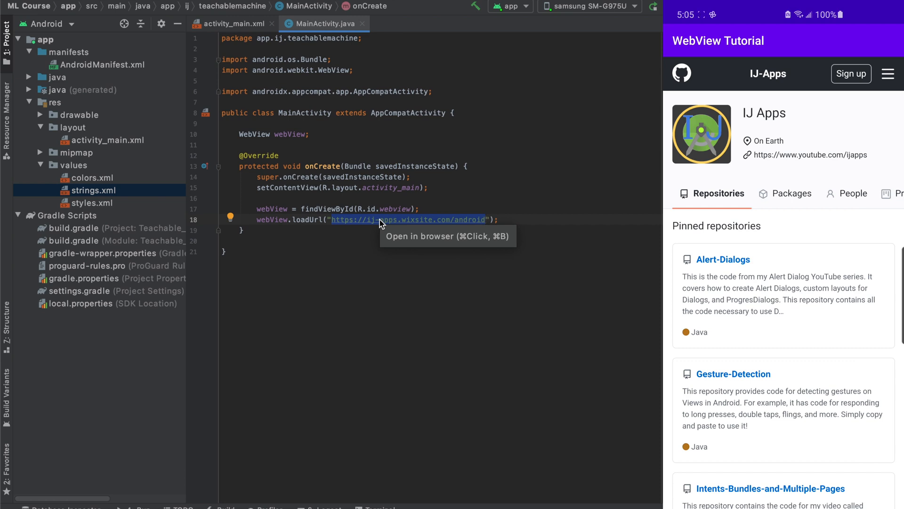
pyautogui.moveTo(320, 258)
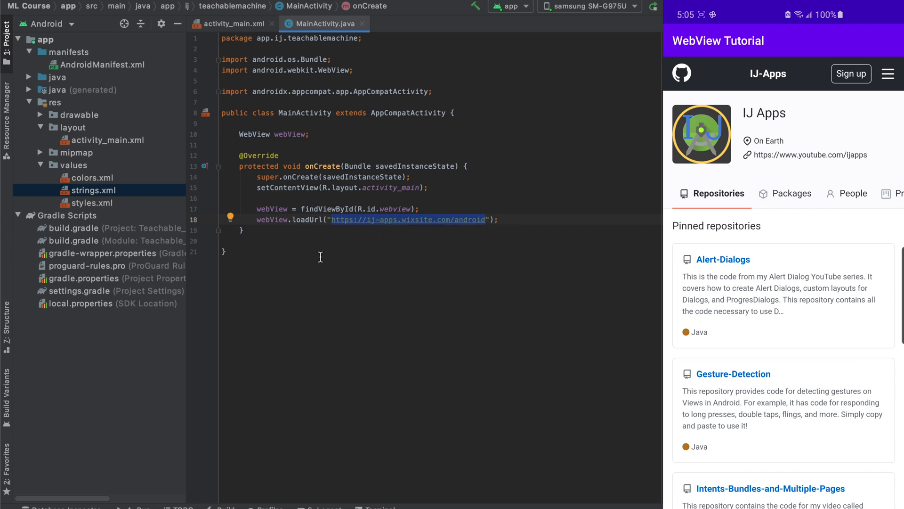
pyautogui.click(498, 220)
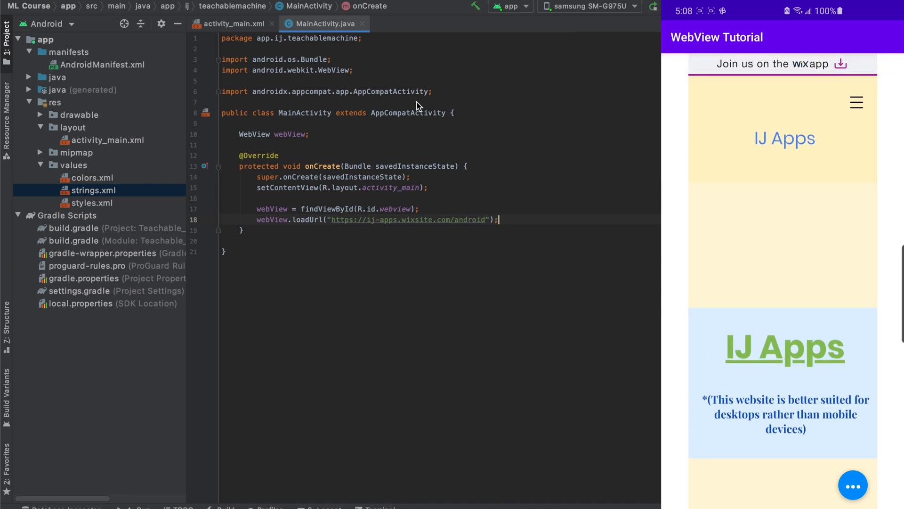
# Scroll the loaded IJ Apps site on the phone and follow its GitHub link
pyautogui.scroll(-3)
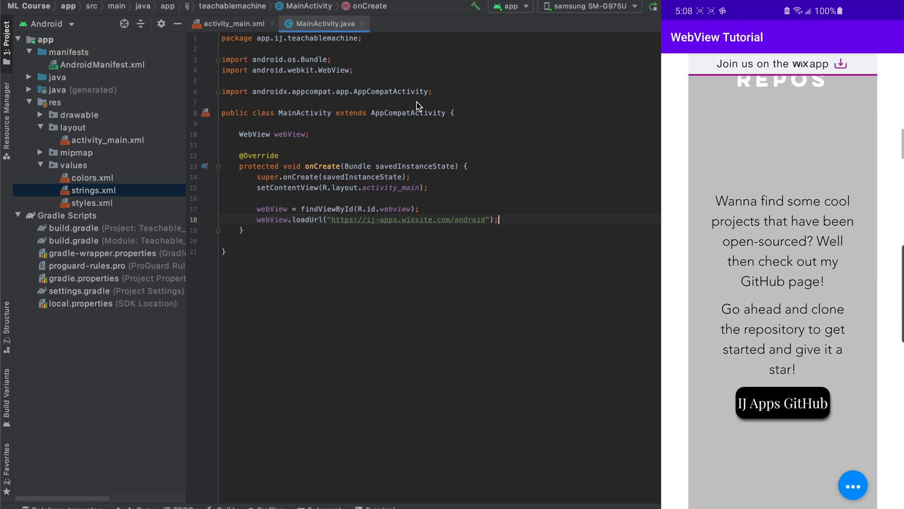
pyautogui.scroll(-3)
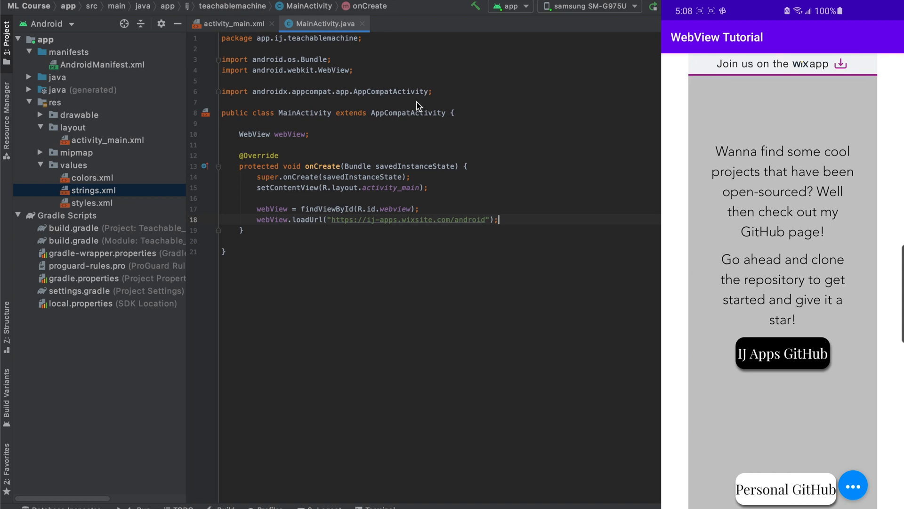
pyautogui.click(786, 490)
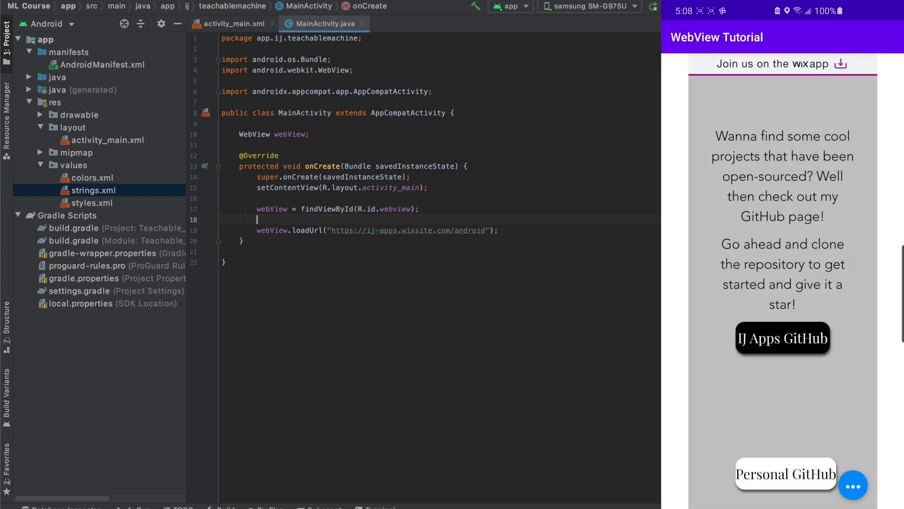
# Add webView.setWebViewClient(new WebViewClient()); before loadUrl with its import
pyautogui.write('webView/s')
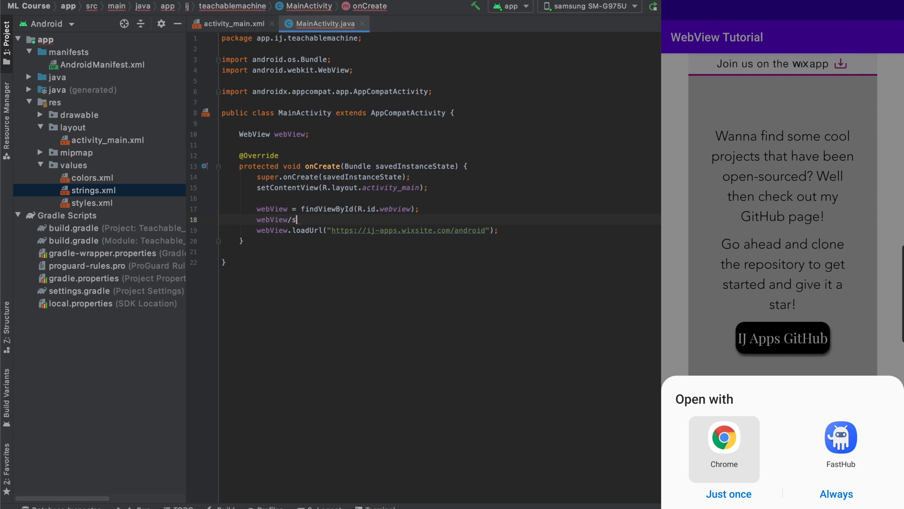
pyautogui.write('etS')
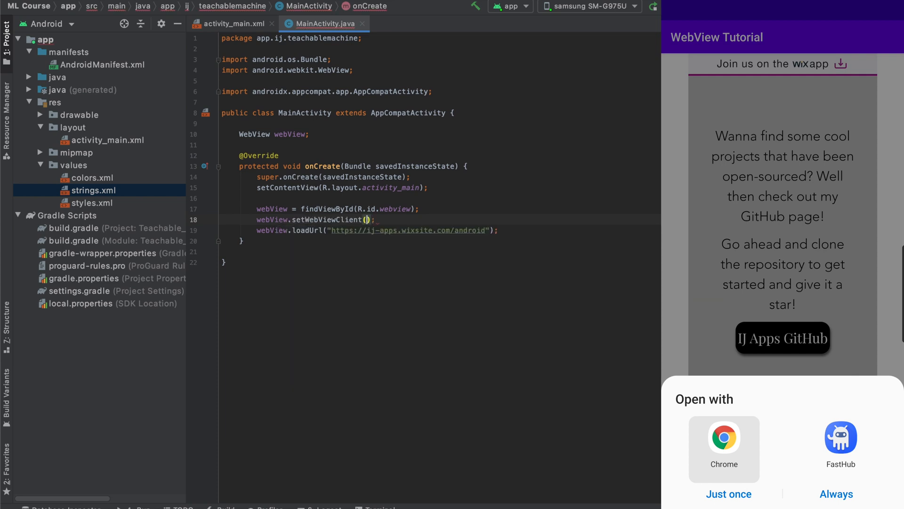
pyautogui.write('new WebViewClient(')
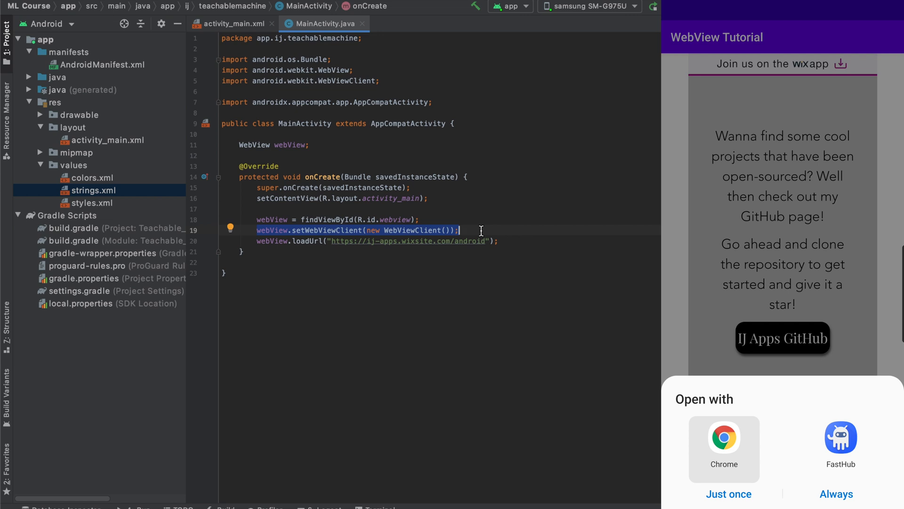
pyautogui.moveTo(483, 232)
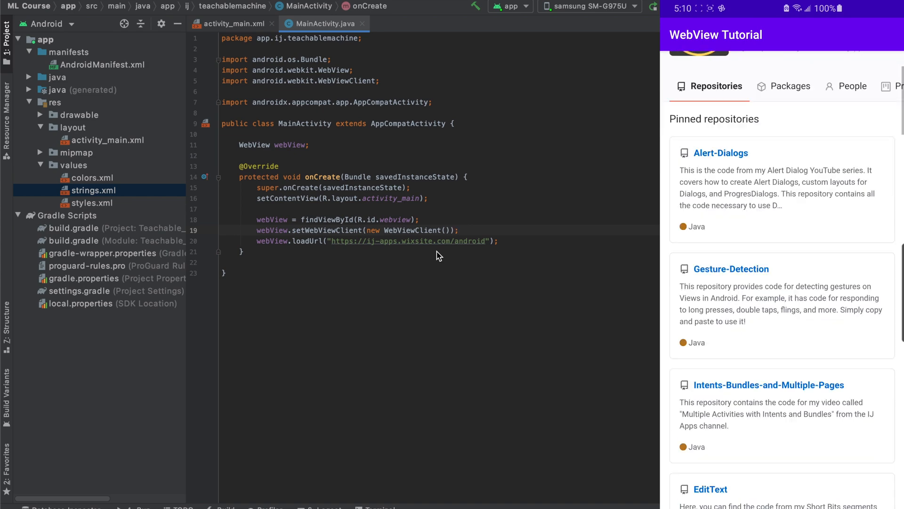
# On the rerun app, open the IJ Apps GitHub page inside the WebView and scroll its repositories
pyautogui.scroll(-3)
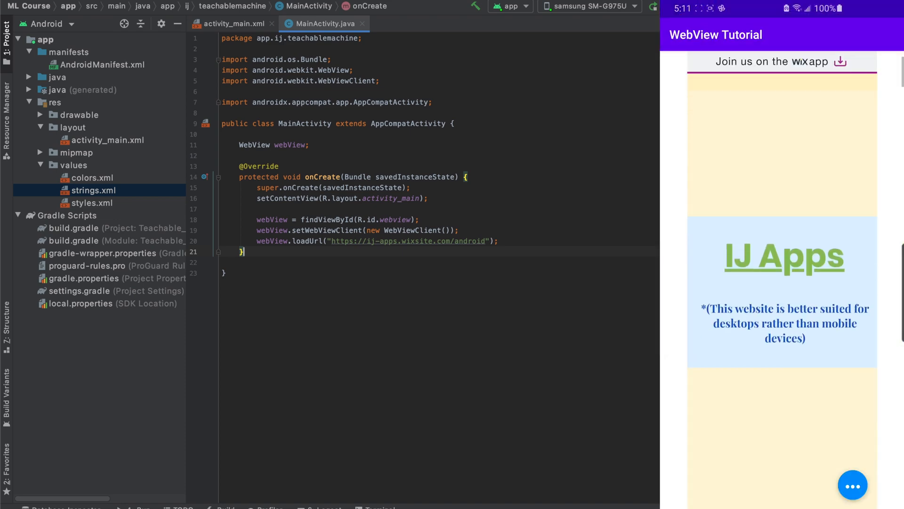
pyautogui.scroll(-3)
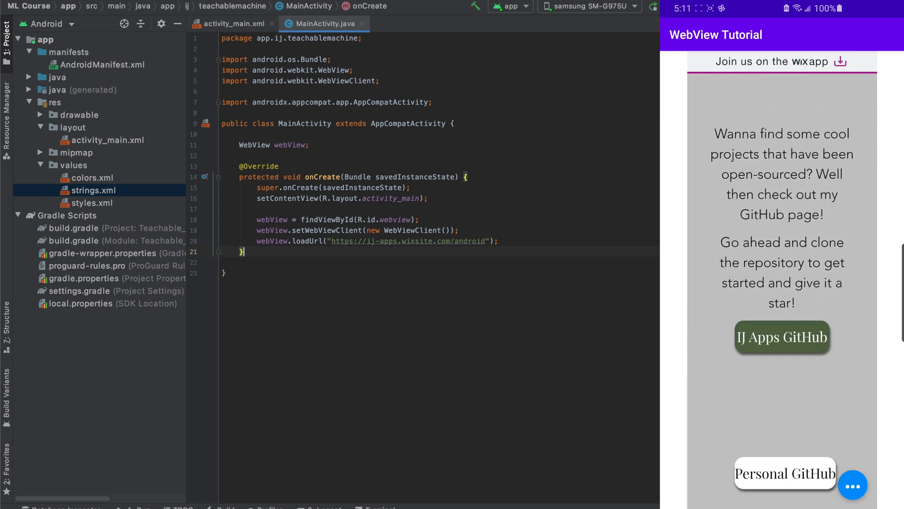
pyautogui.click(782, 337)
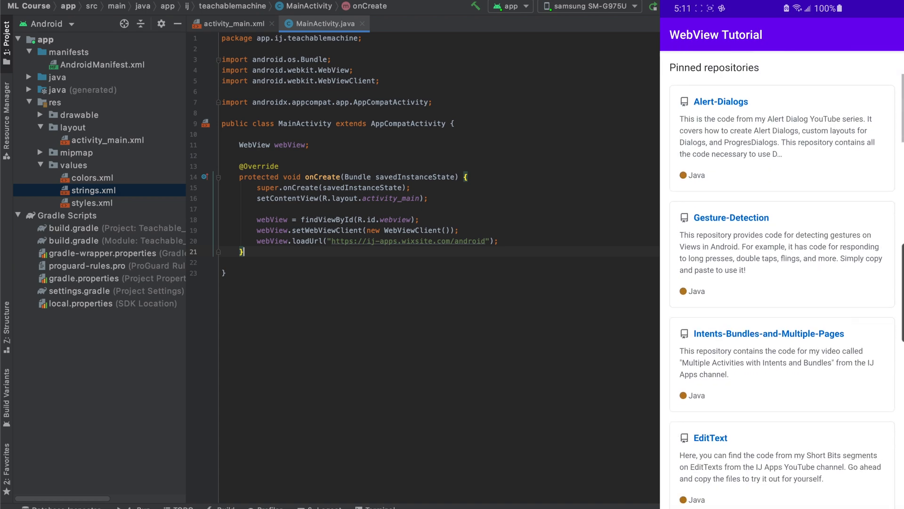
pyautogui.scroll(-3)
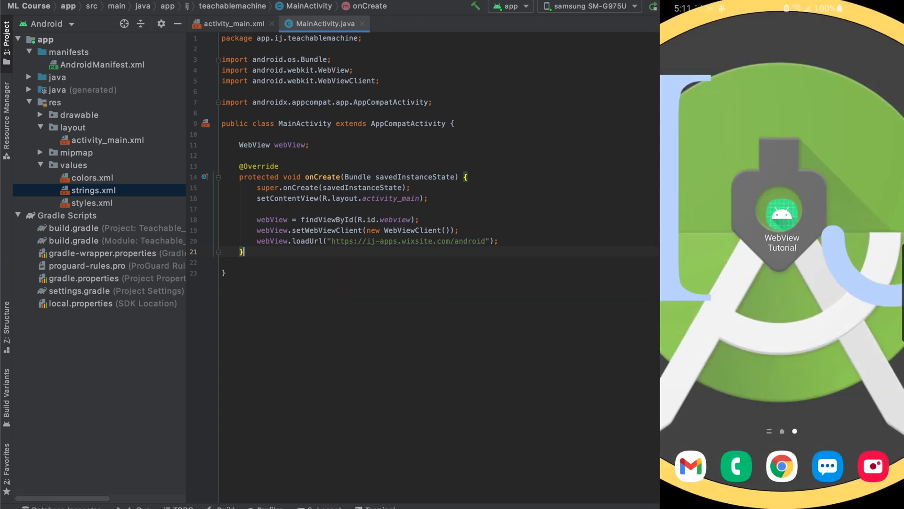
# Insert an onBackPressed override from the autocomplete suggestions
pyautogui.write('on')
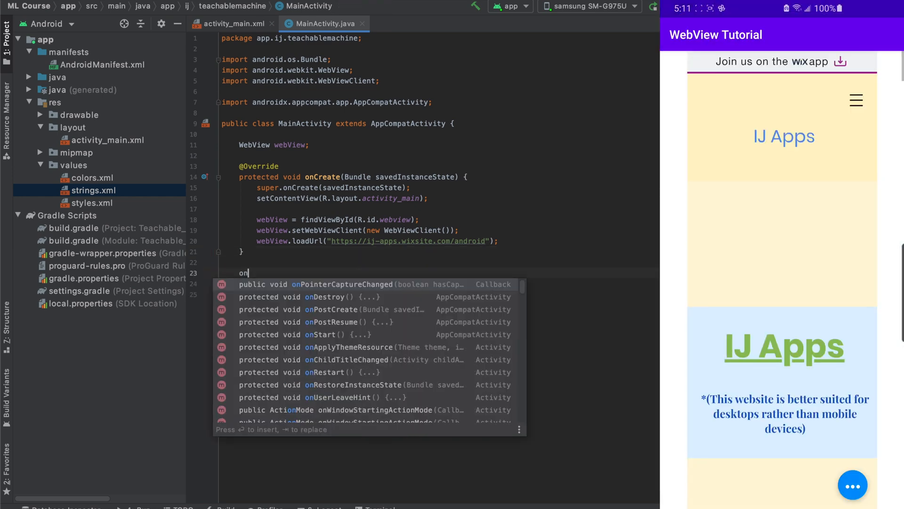
pyautogui.write('B')
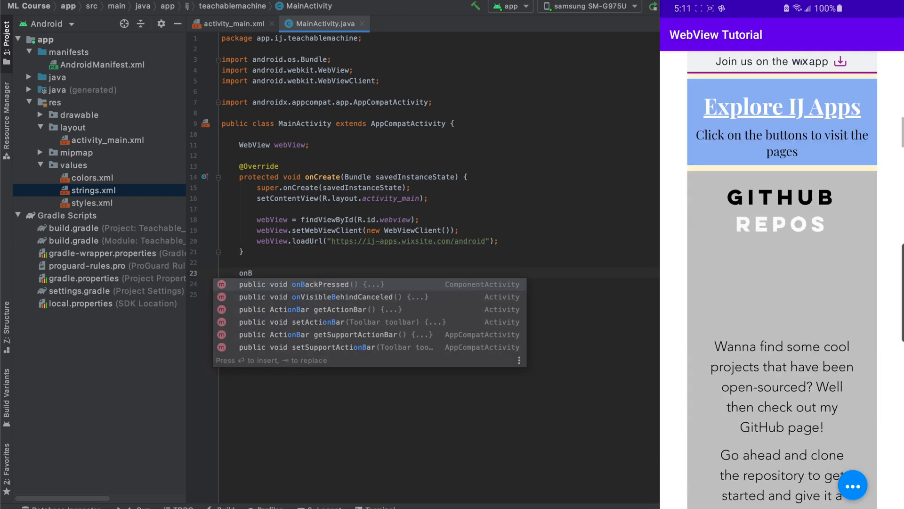
pyautogui.click(782, 106)
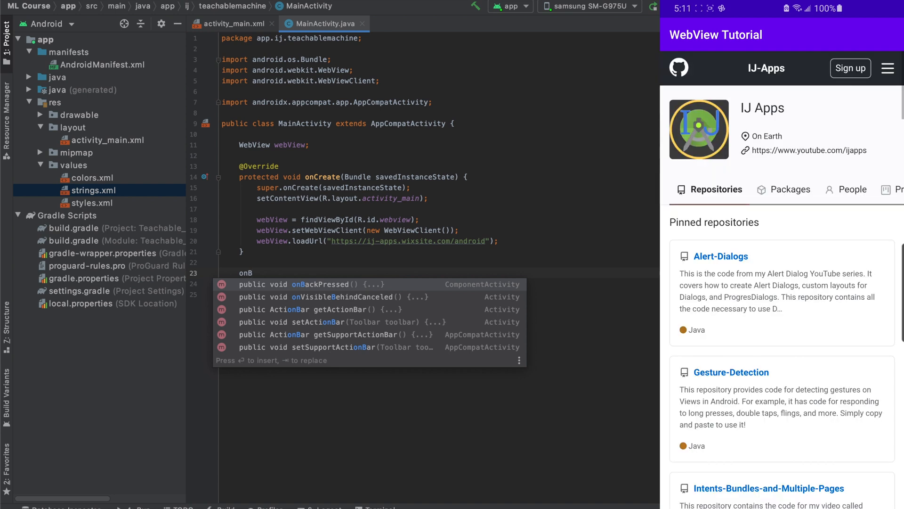
pyautogui.press('Escape')
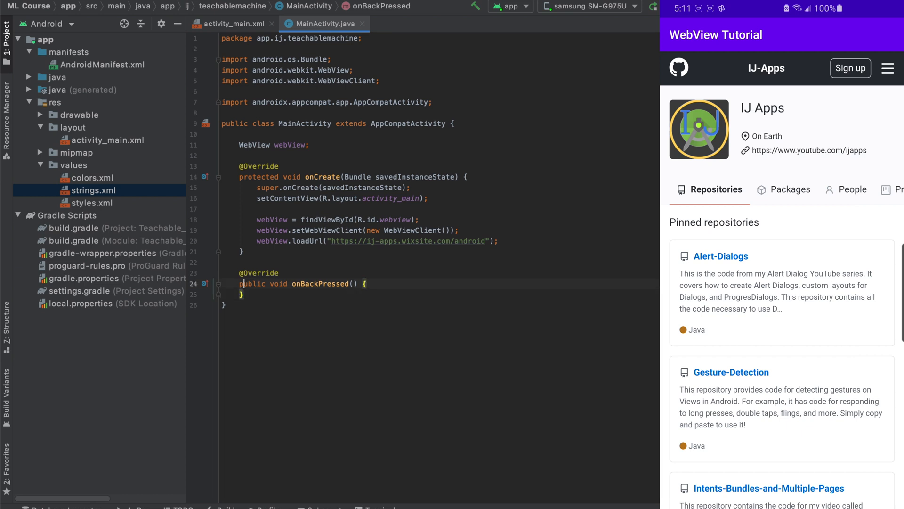
# Fill it with if(webView.canGoBack()) webView.goBack(); else super.onBackPressed();
pyautogui.write('if(webView.canGoBack()){')
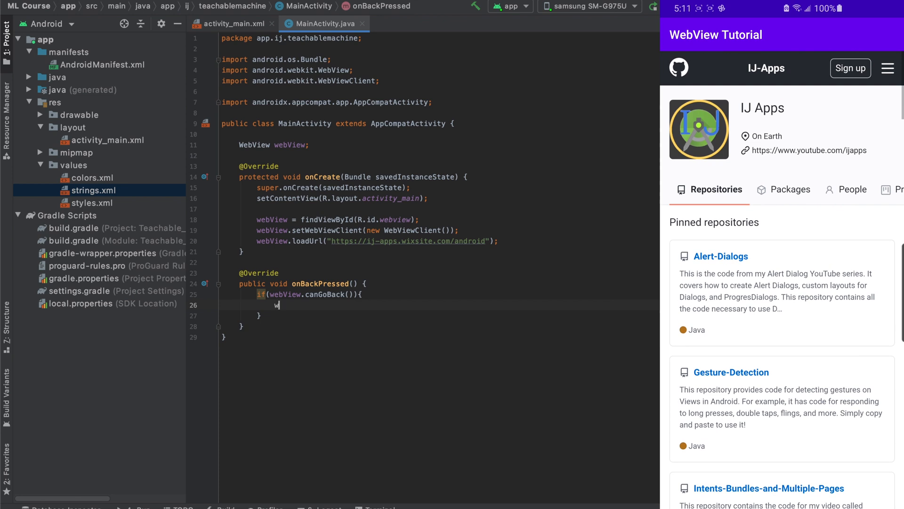
pyautogui.write('webView.goBack();')
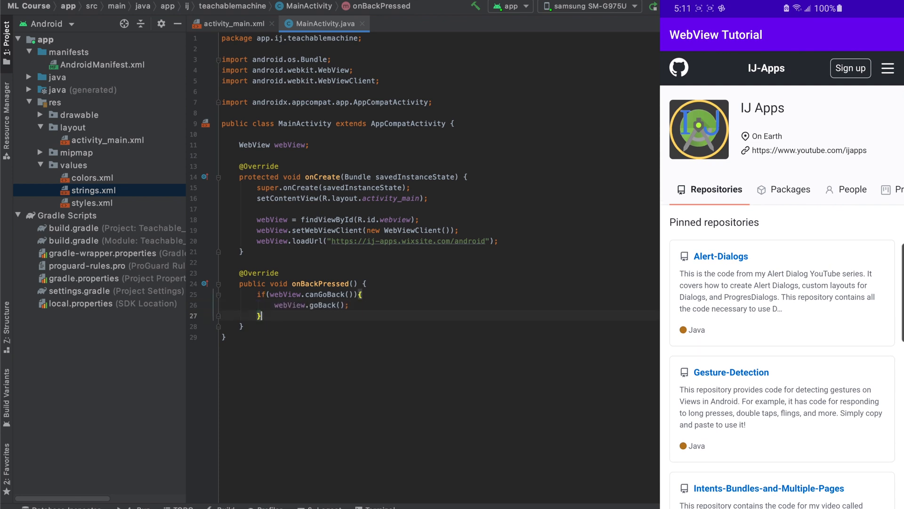
pyautogui.write('el')
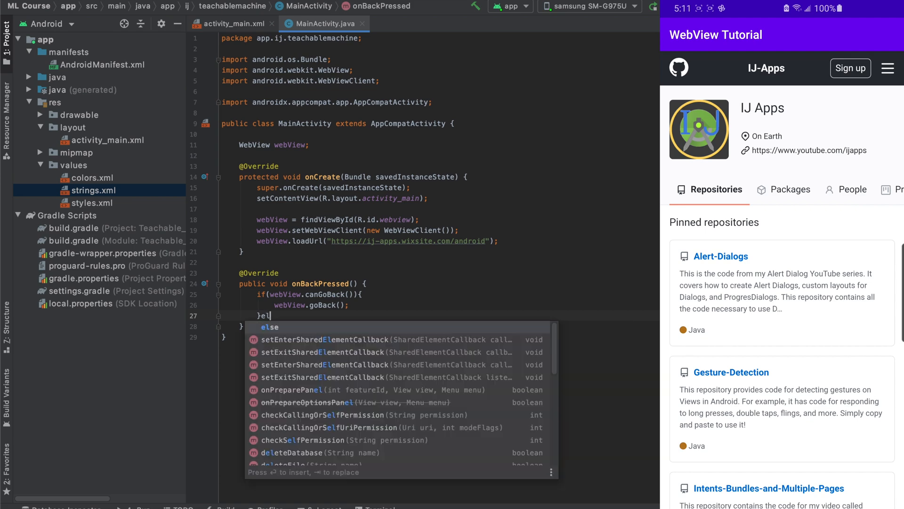
pyautogui.write('else{')
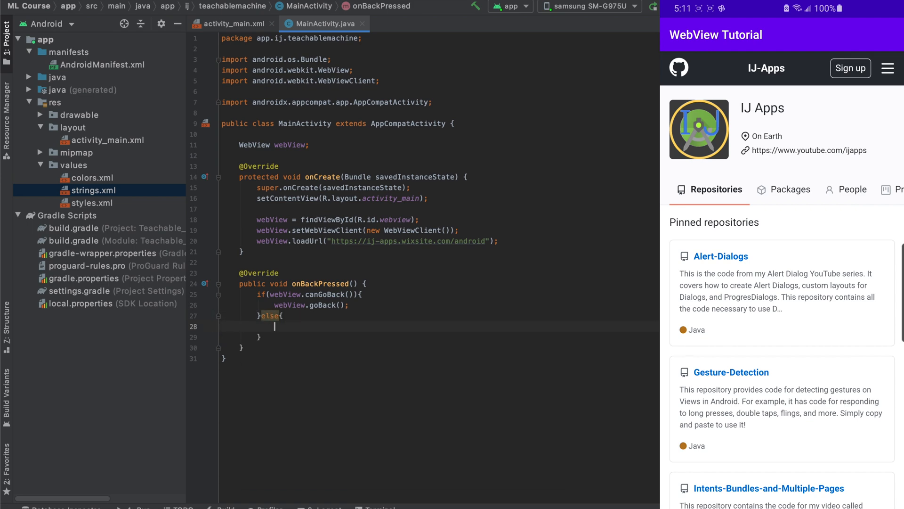
pyautogui.write('super.onBackPressed();')
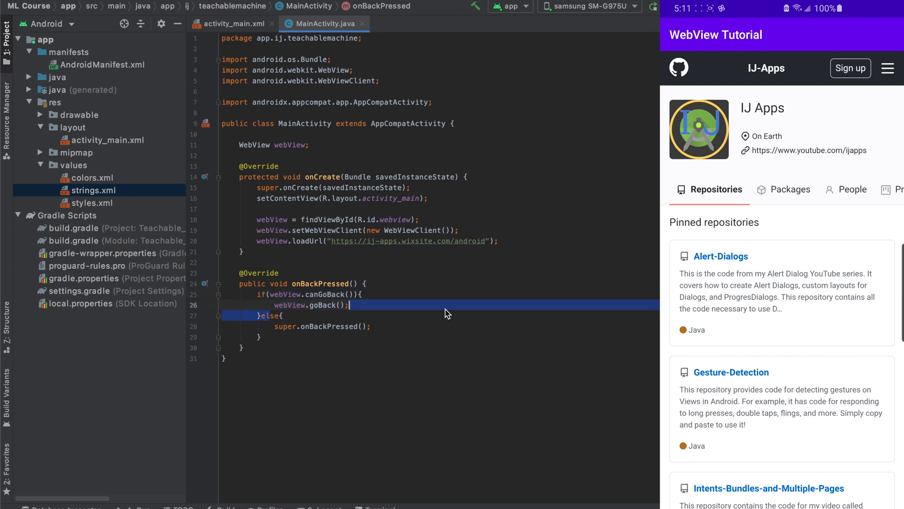
pyautogui.click(282, 337)
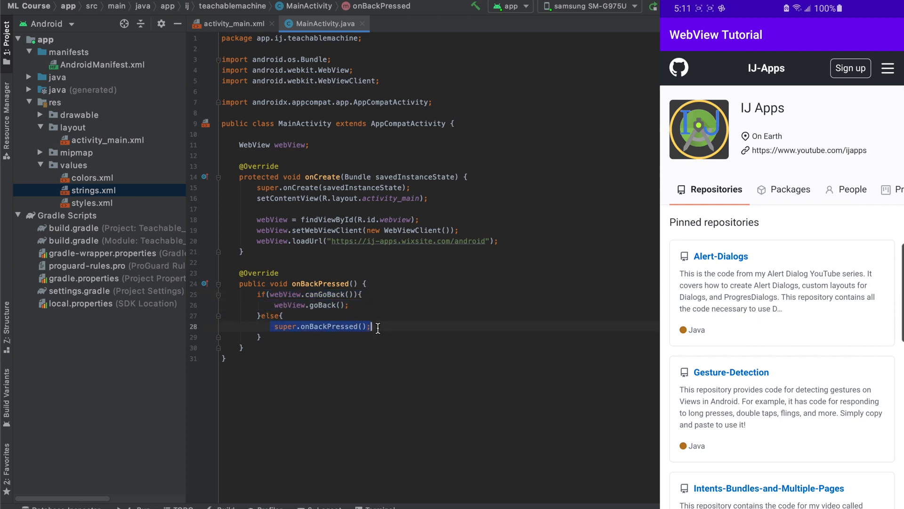
pyautogui.moveTo(283, 333)
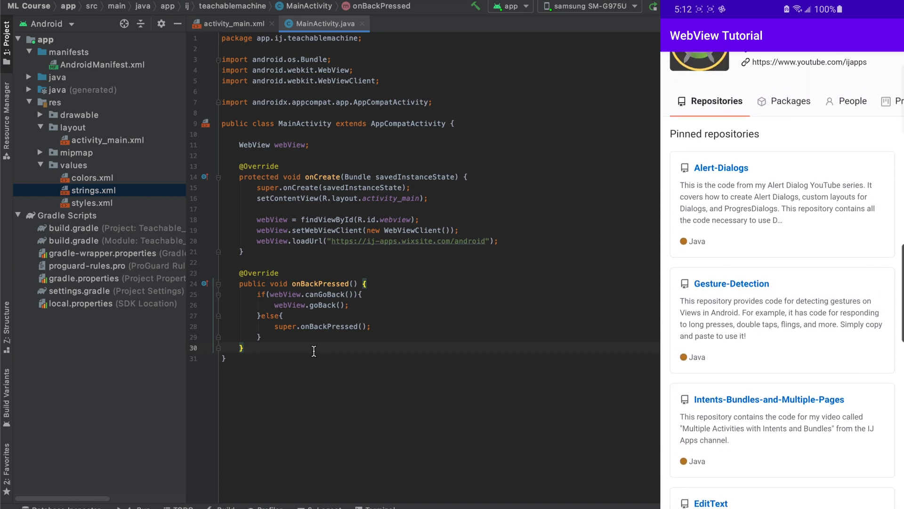
# Open the Gesture-Detection repository, go back, and scroll the IJ-Apps repository list
pyautogui.click(730, 283)
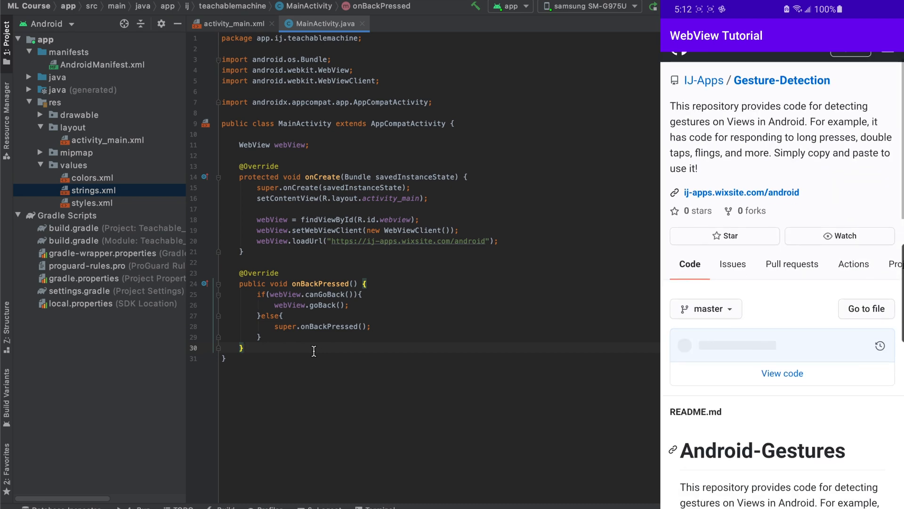
pyautogui.scroll(-3)
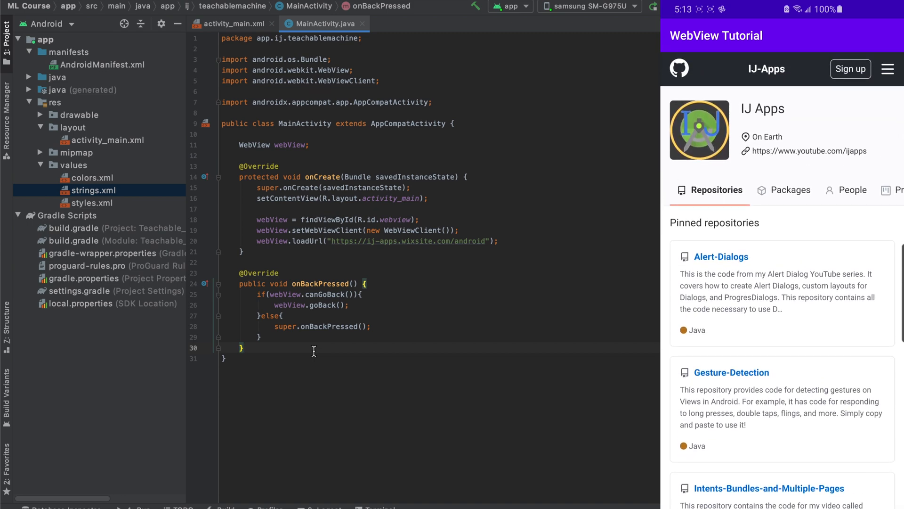
pyautogui.scroll(-3)
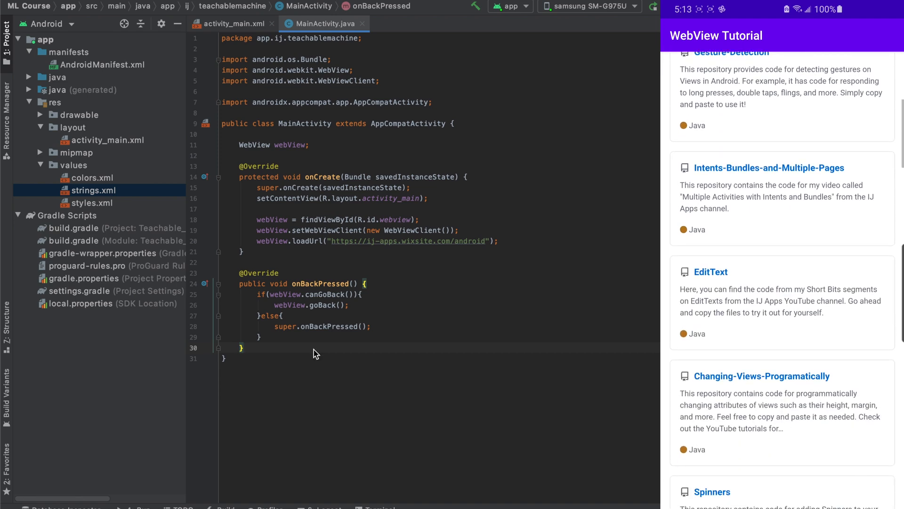